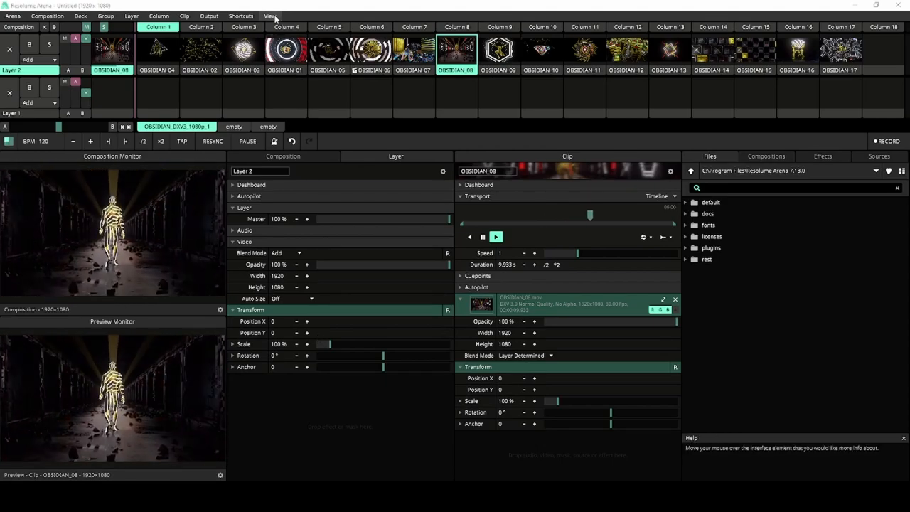
Close the SMPTE panel and enable Clip Time showing System Time and OBSIDIAN_08's remaining time
click(269, 16)
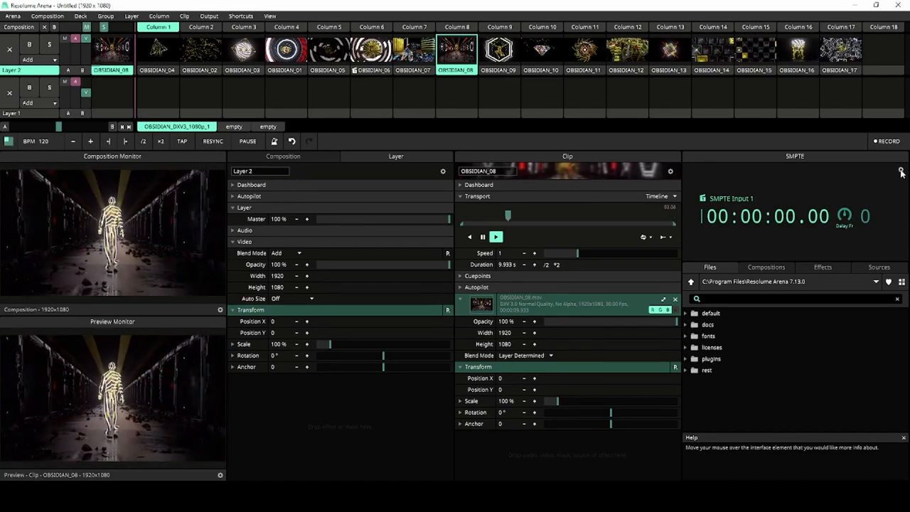
click(901, 172)
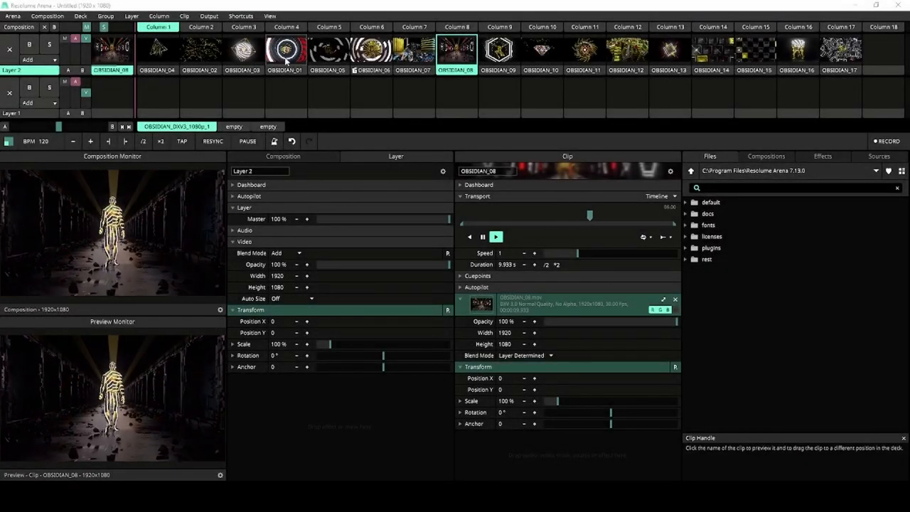
click(269, 16)
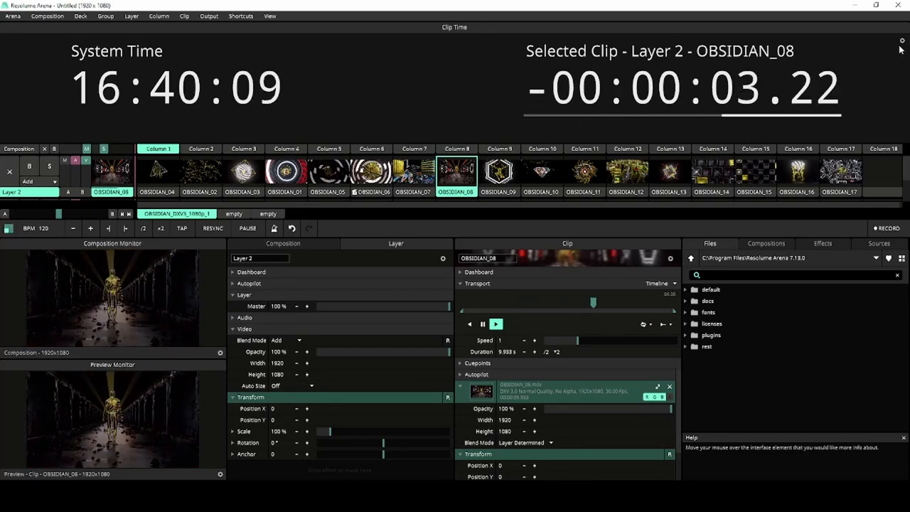
click(900, 40)
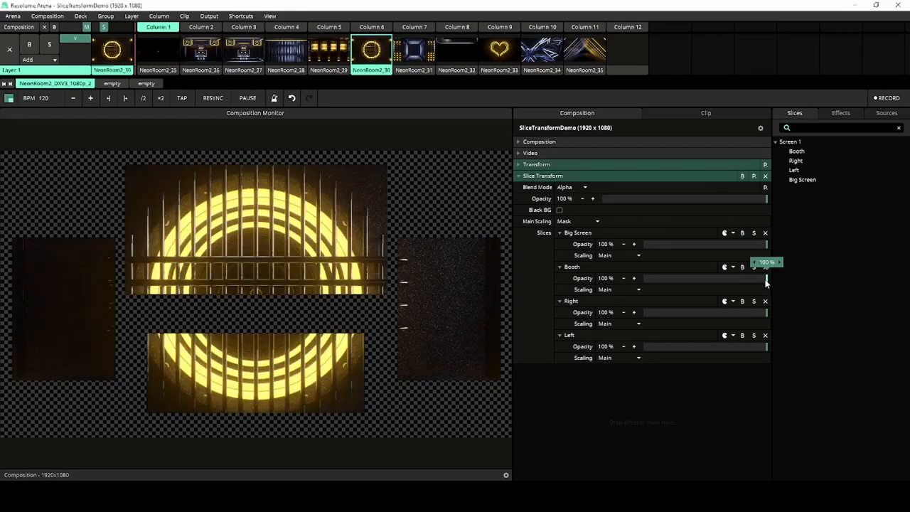
Adjust Booth opacity, try Stretch on Right, and set Big Screen Scaling to Fill
drag(766, 278, 642, 312)
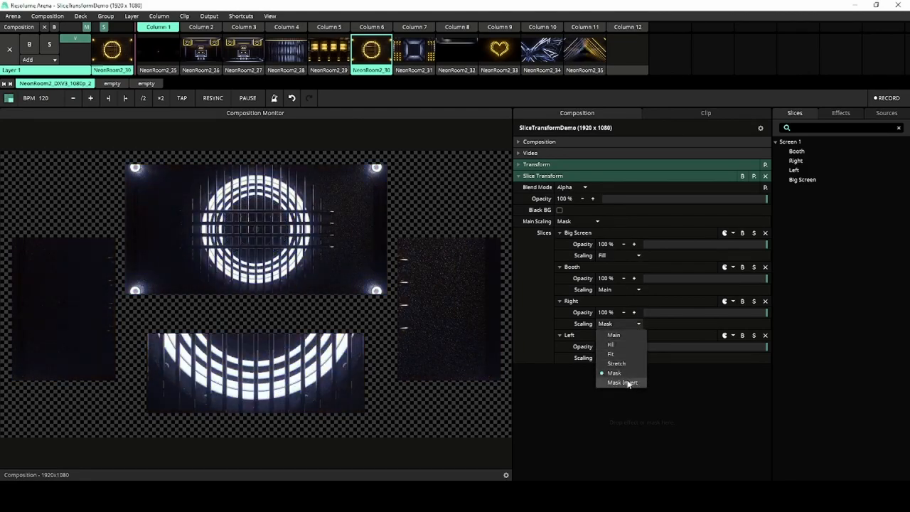
click(621, 383)
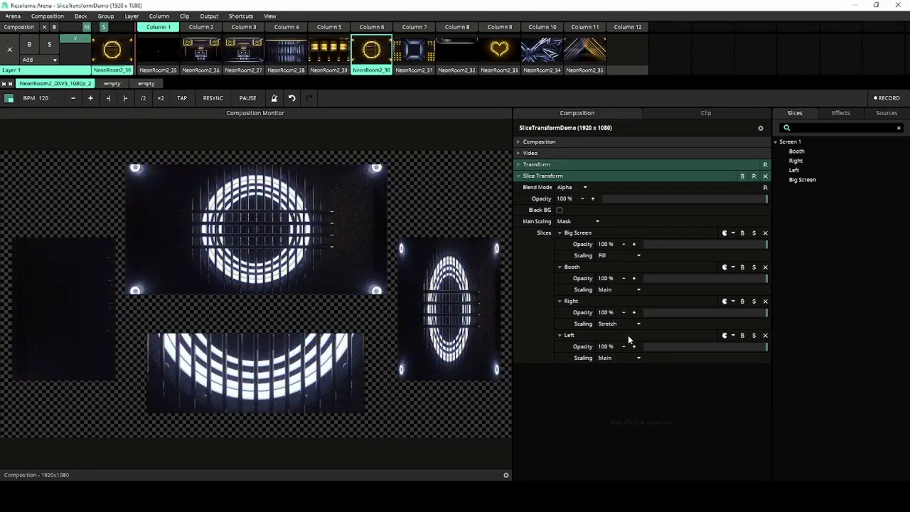
click(596, 221)
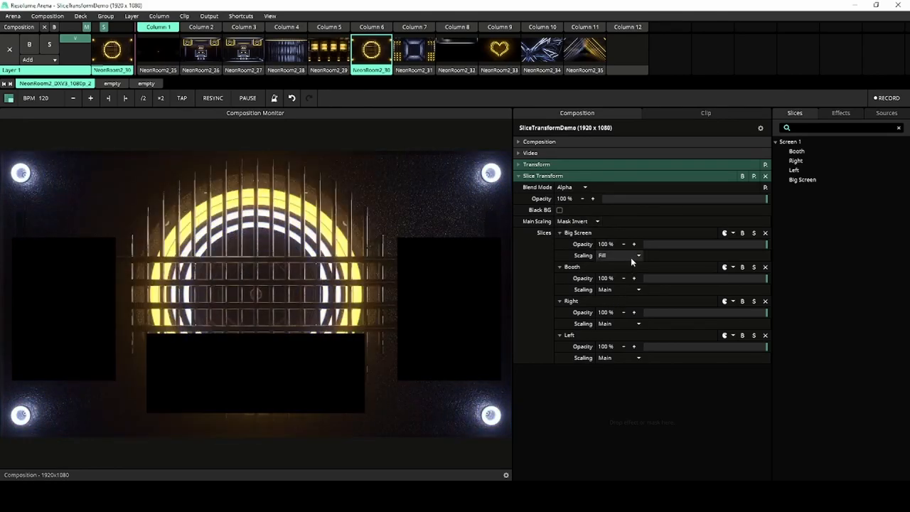
click(618, 256)
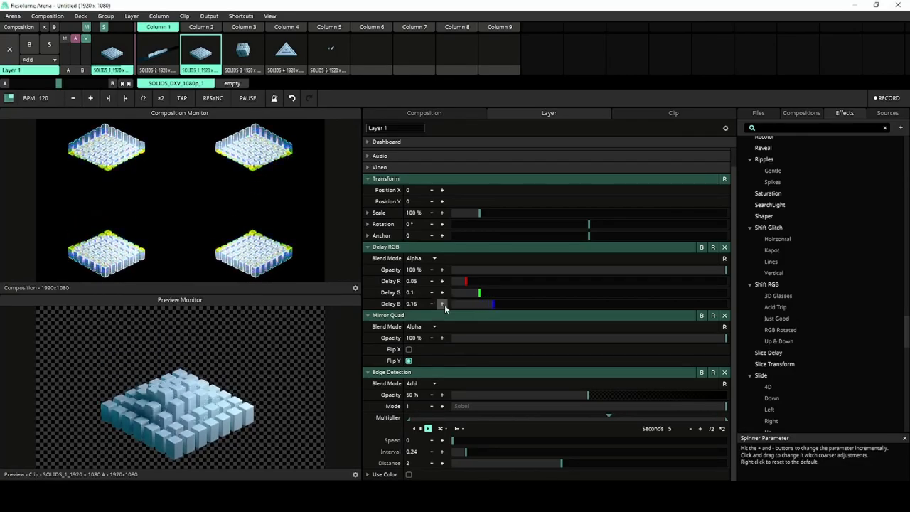
Lower Delay B to 0.15, collapse Delay RGB and Mirror Quad, and expand Edge Detection
click(431, 304)
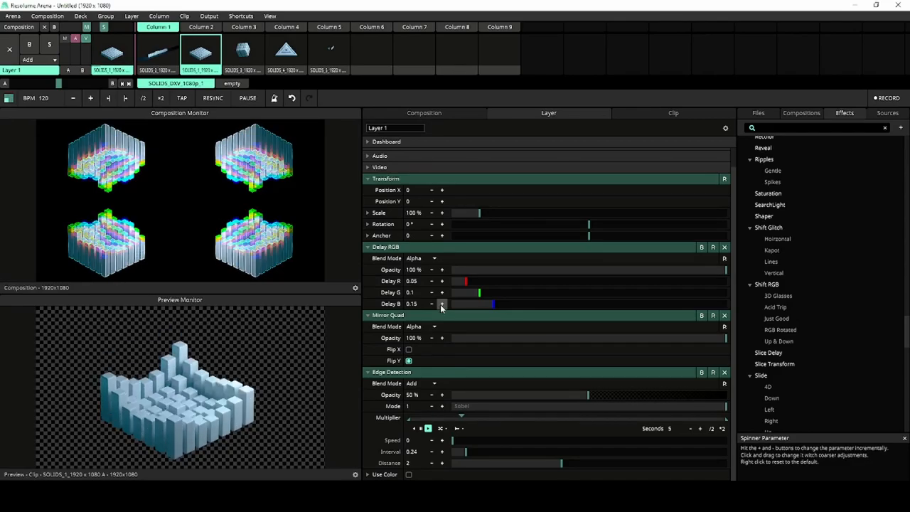
click(442, 303)
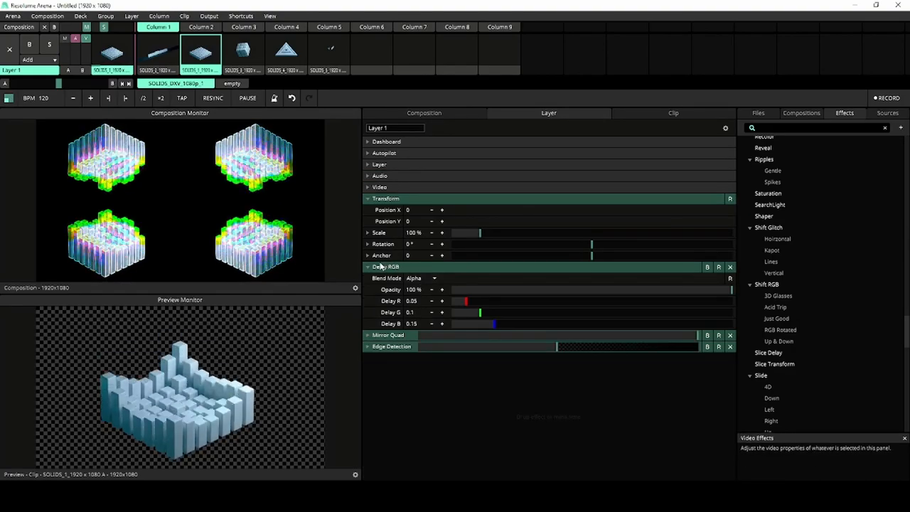
click(367, 335)
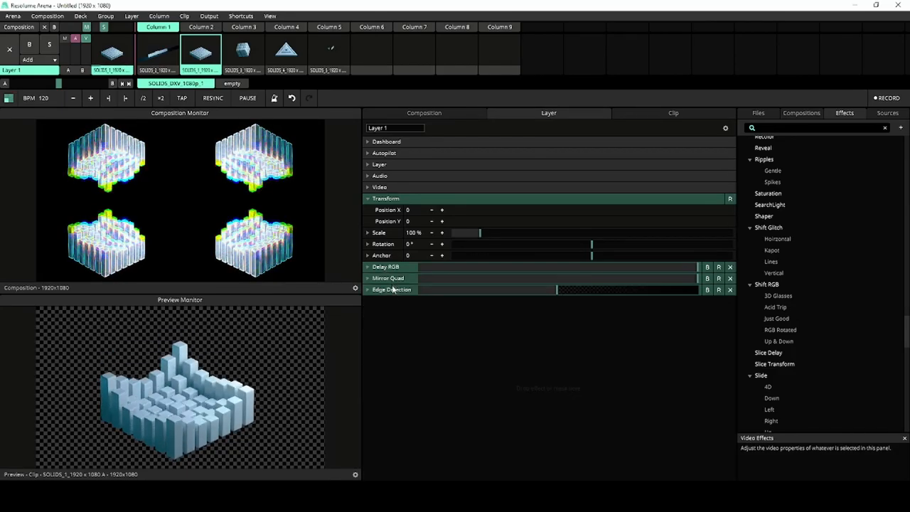
click(368, 289)
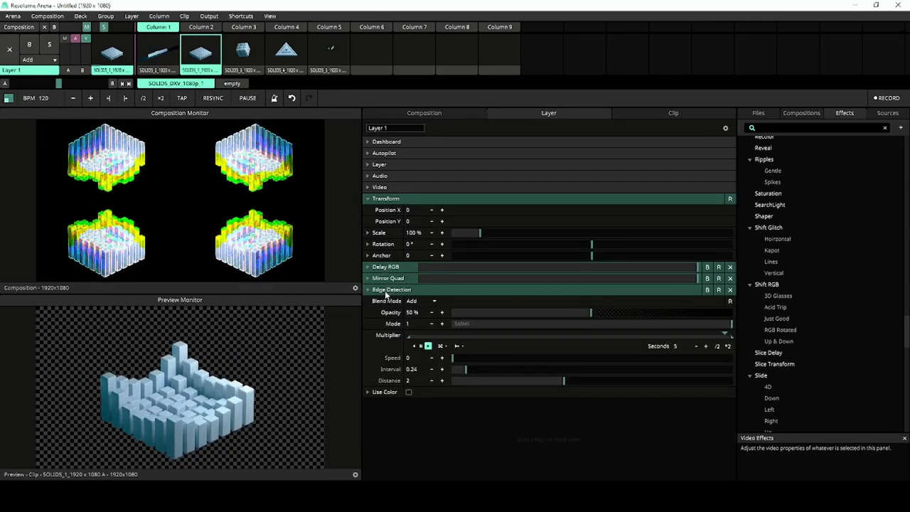
click(392, 289)
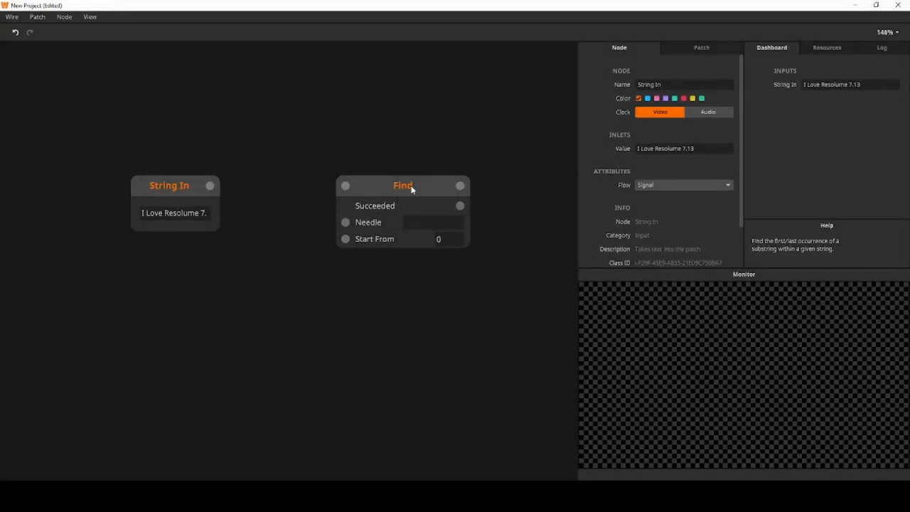
Set the Find node's Needle to 'Resolume' and wire String In's output to Haystack
click(402, 185)
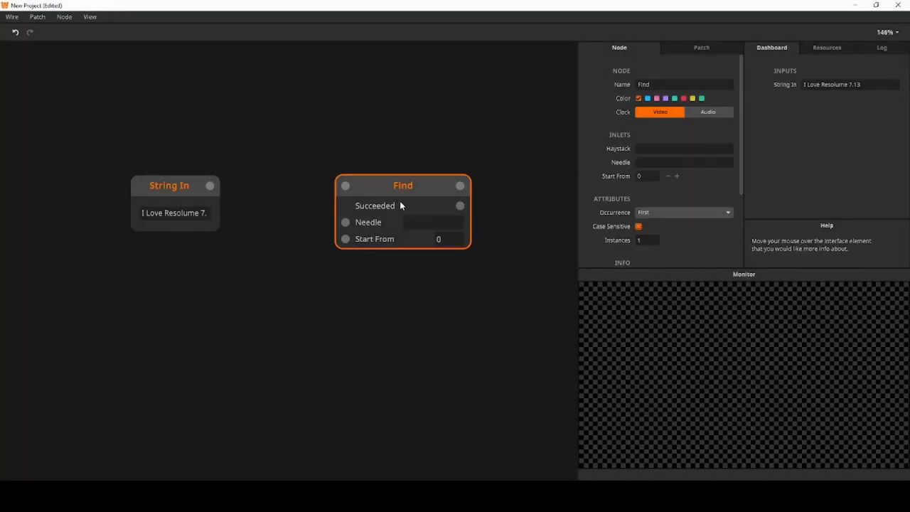
mouse_move(398, 206)
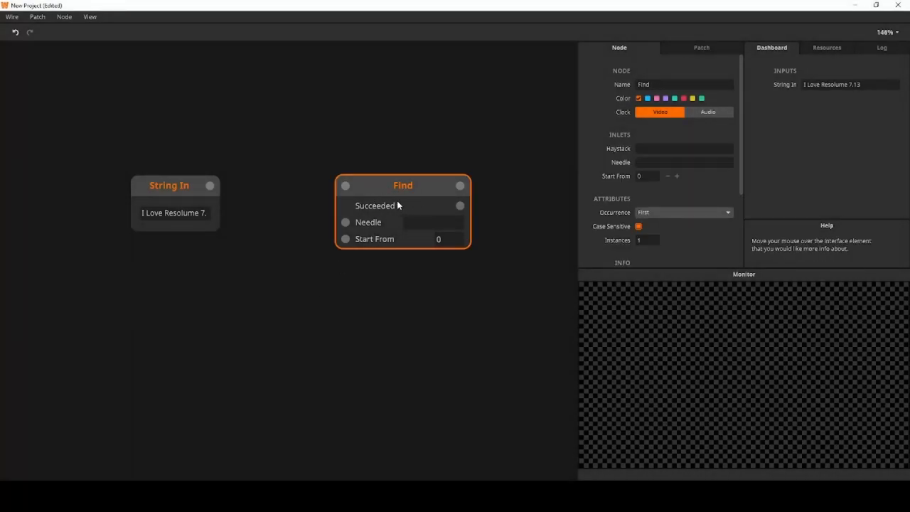
mouse_move(393, 285)
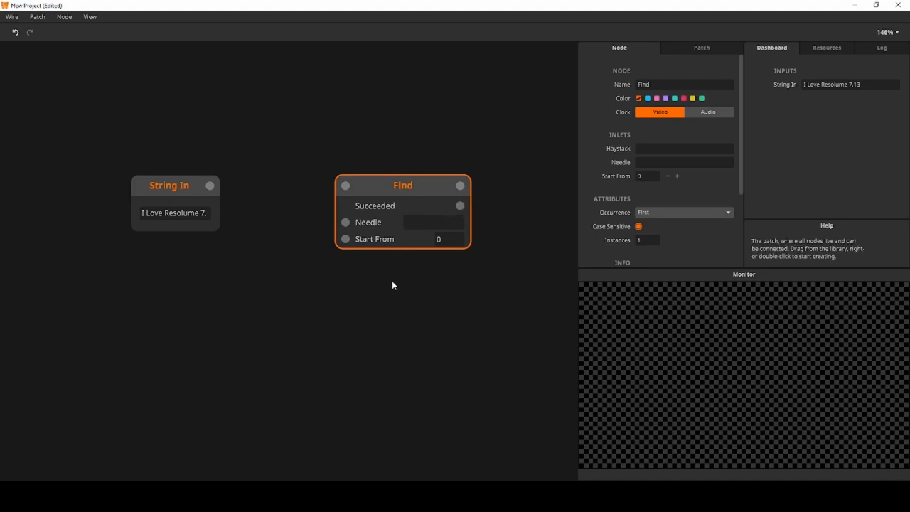
mouse_move(390, 287)
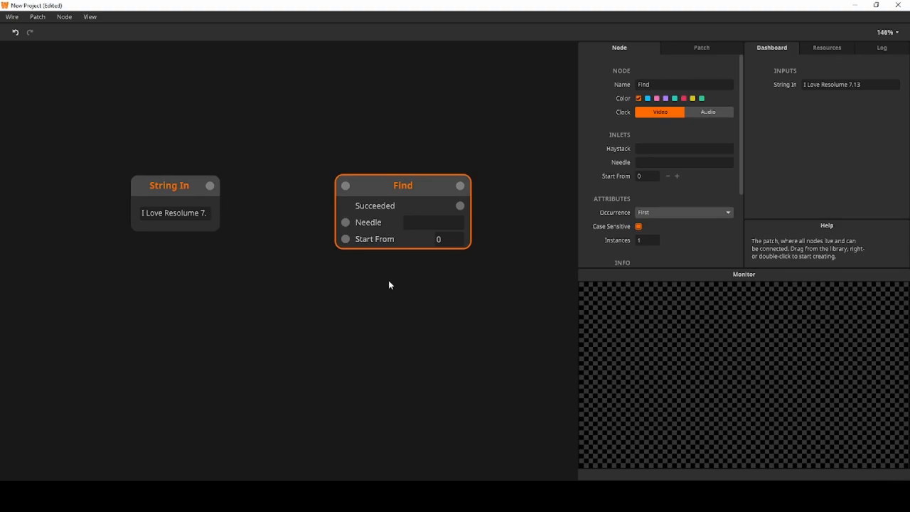
mouse_move(394, 270)
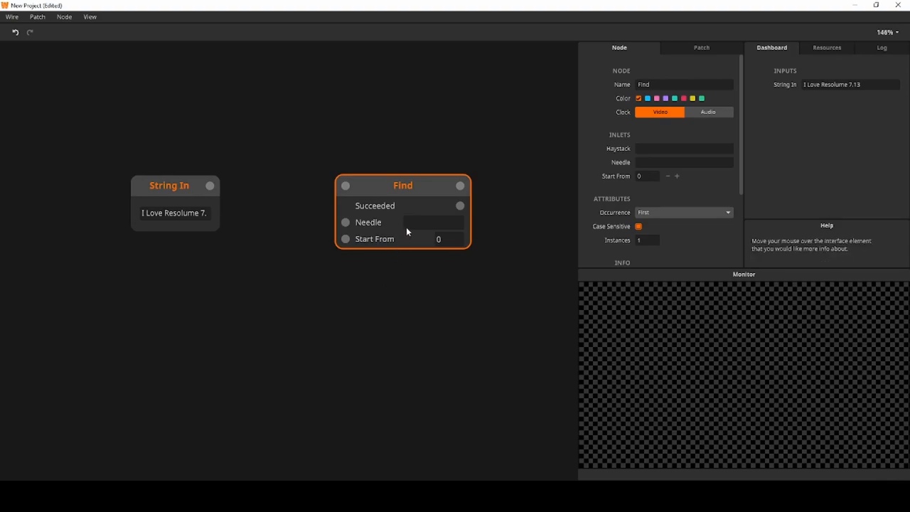
text(Resolum)
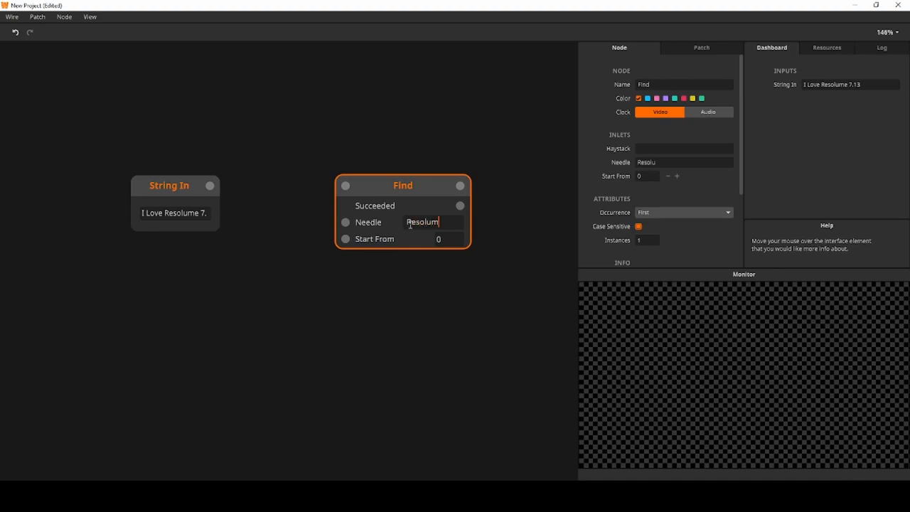
click(414, 276)
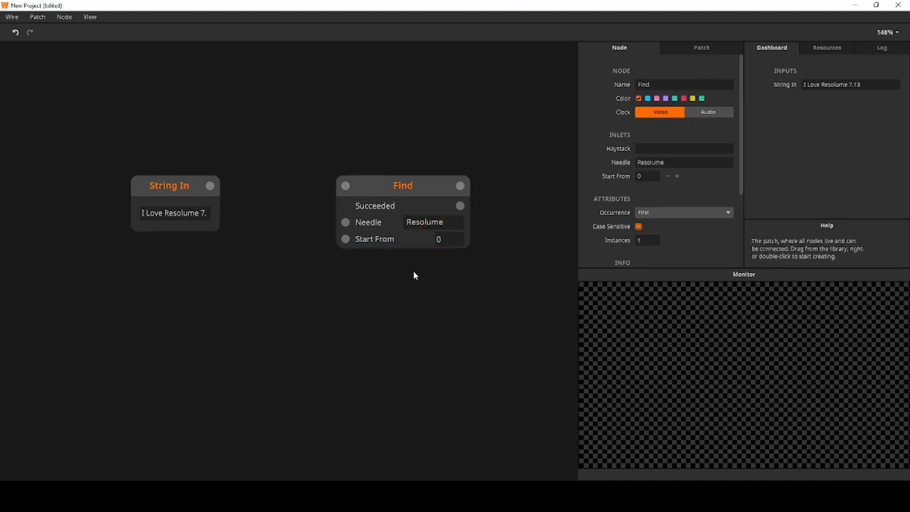
drag(210, 186, 302, 189)
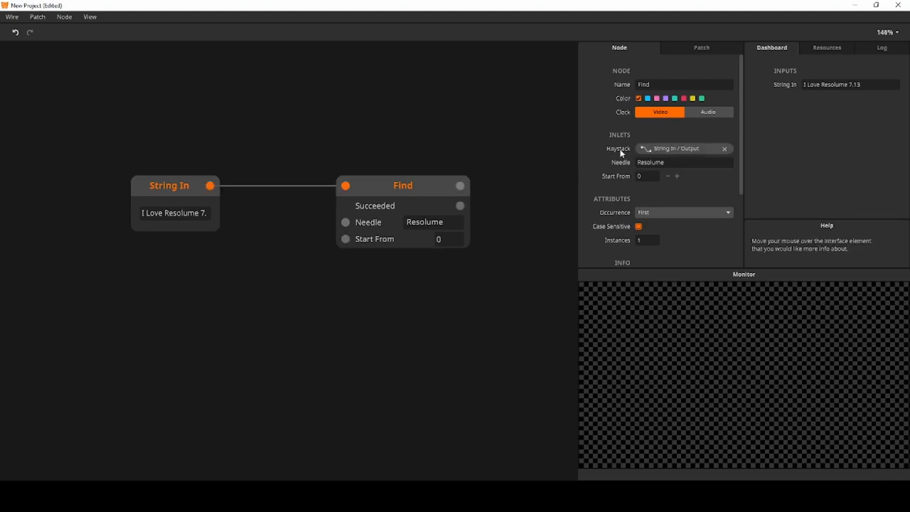
mouse_move(408, 203)
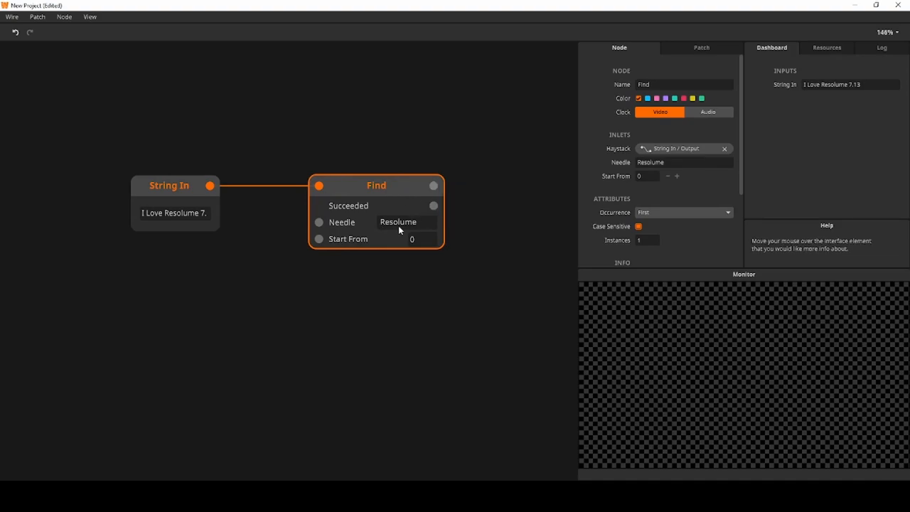
mouse_move(189, 219)
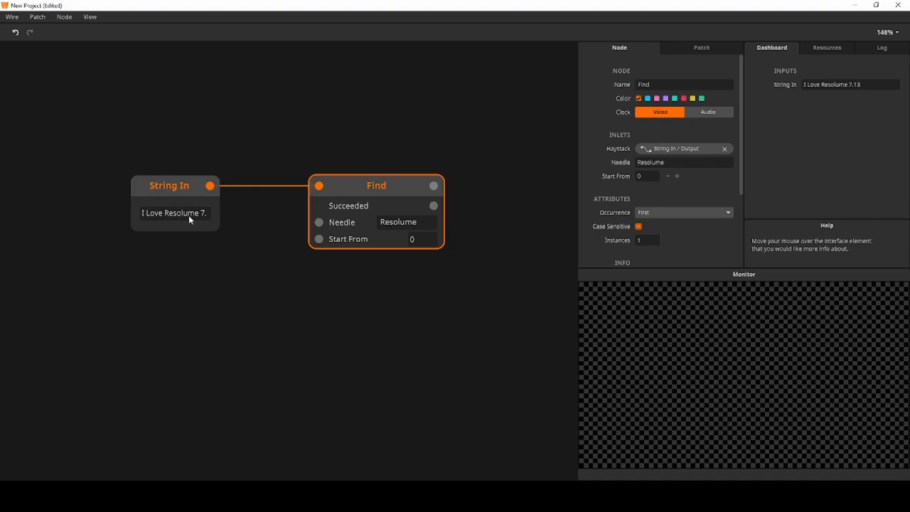
mouse_move(469, 175)
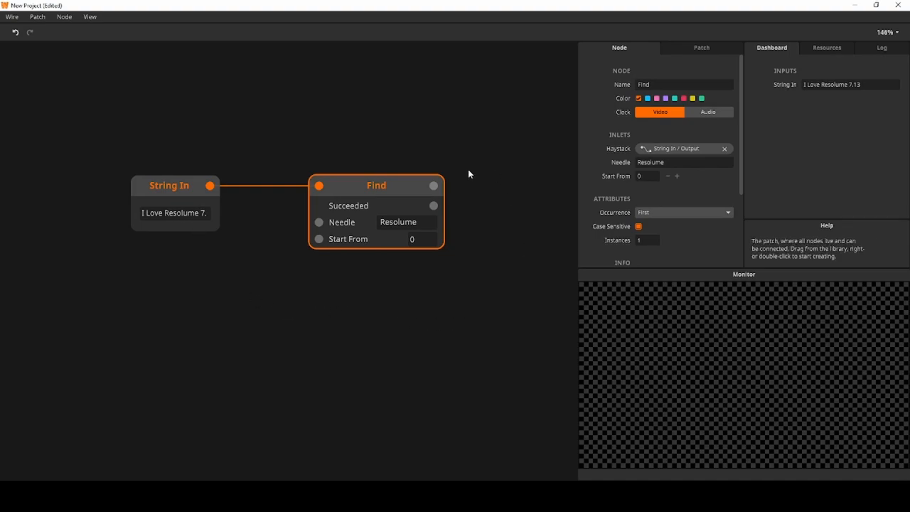
mouse_move(435, 186)
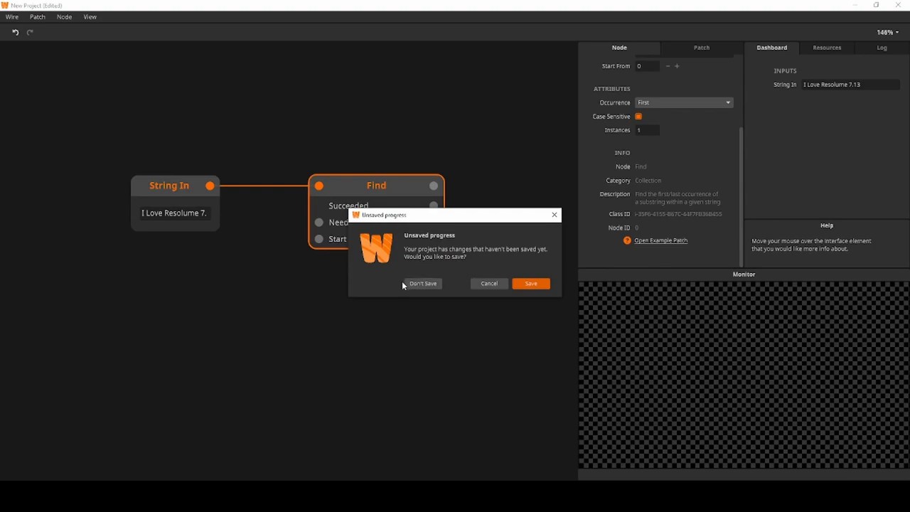
Discard unsaved changes to open the Find example patch and scroll through it
click(422, 283)
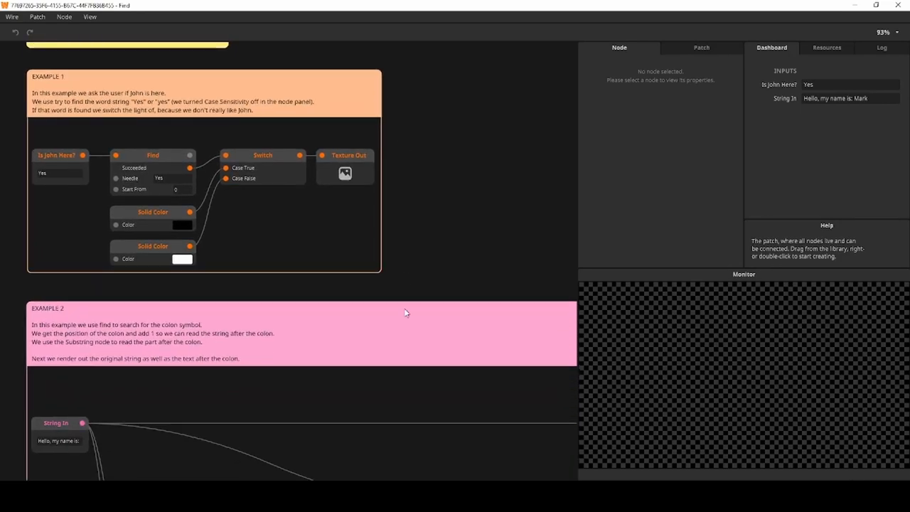
scroll(down, 3)
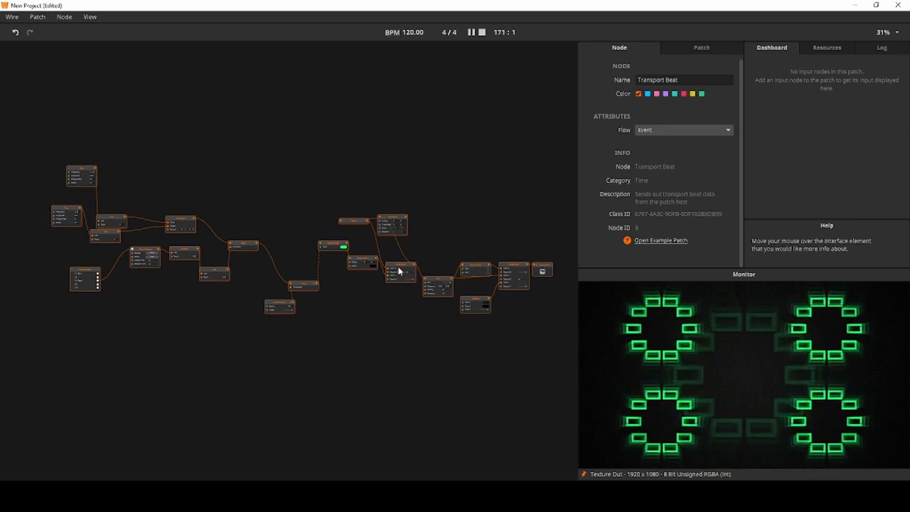
Apply Auto Layout to the selected nodes, then Distribute them evenly
right_click(398, 271)
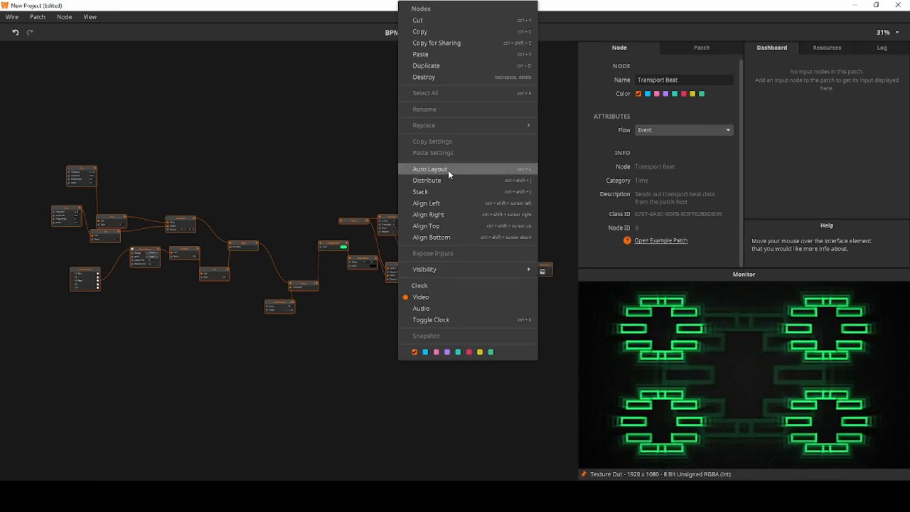
click(430, 168)
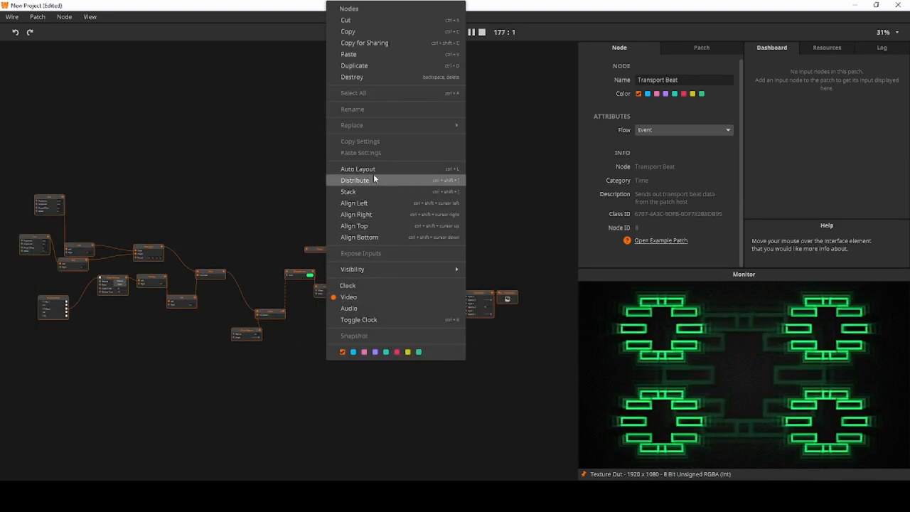
click(358, 169)
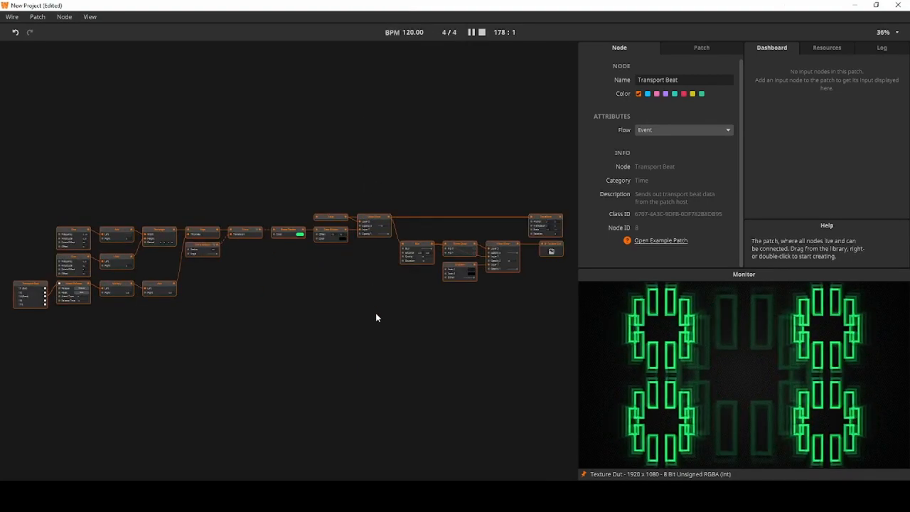